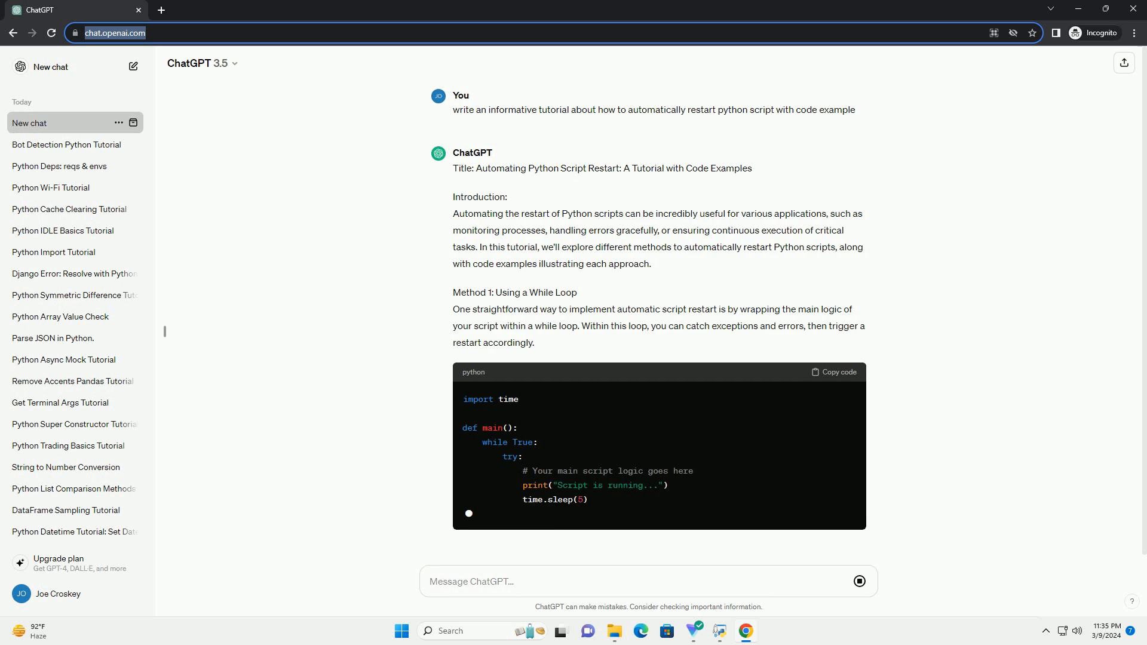
scroll(down, 3)
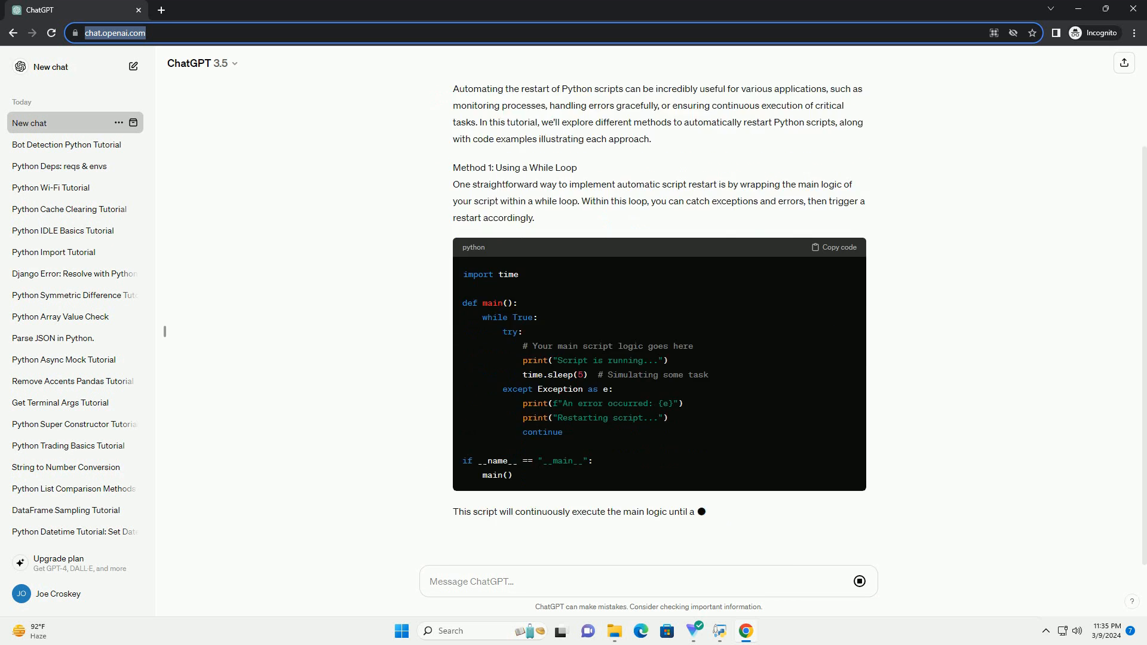
scroll(down, 3)
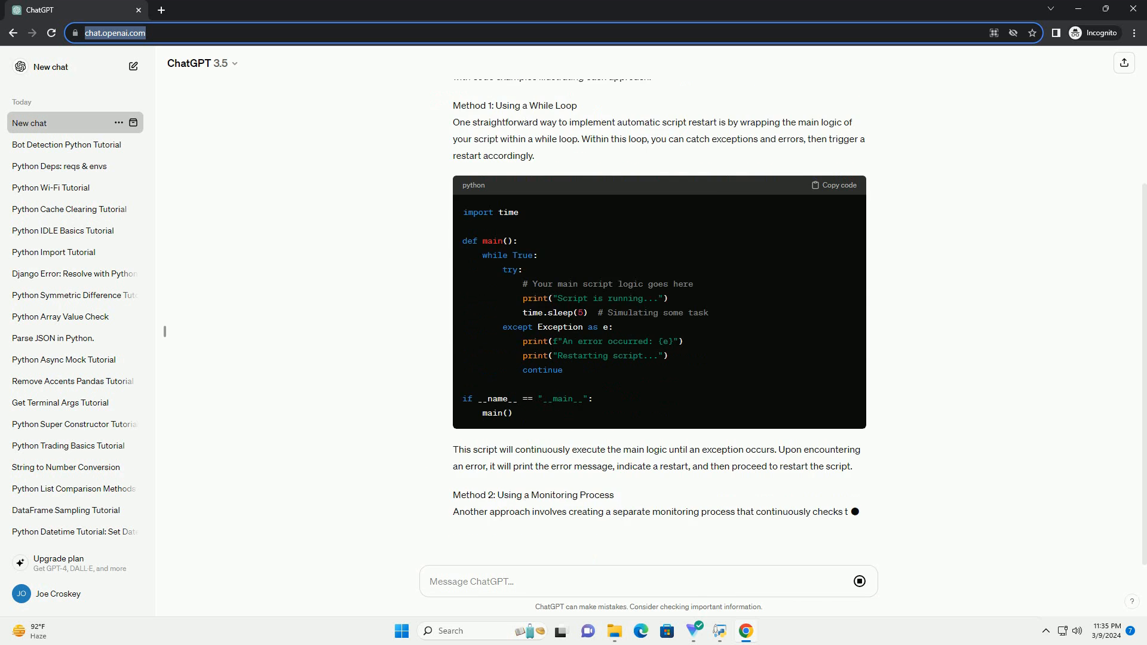
scroll(down, 3)
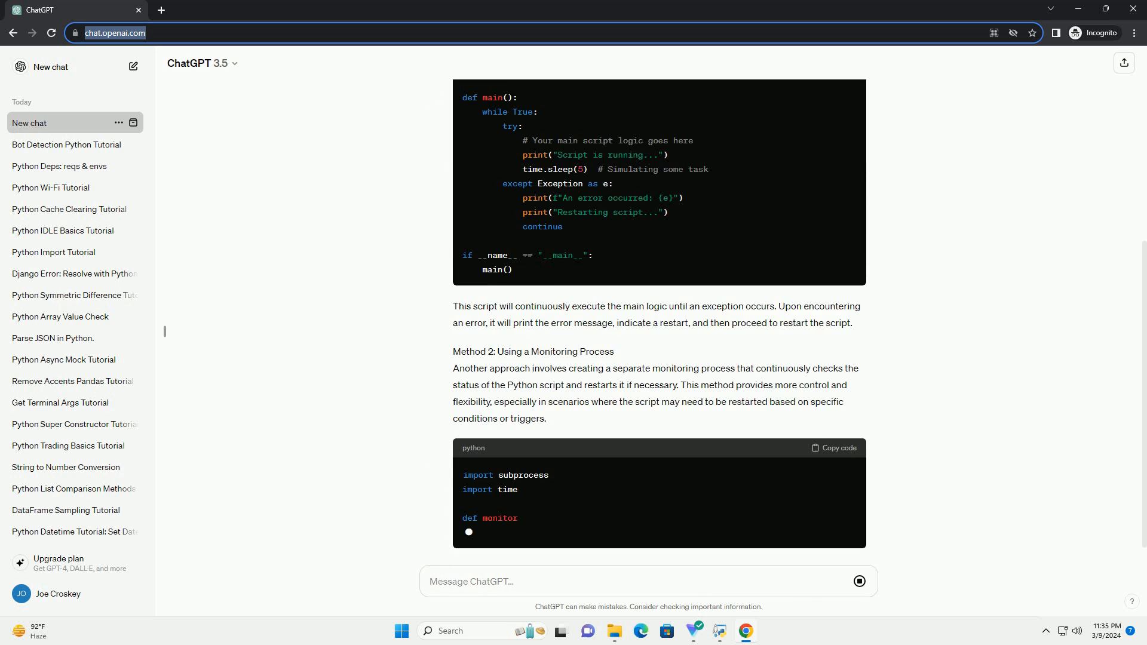
scroll(down, 3)
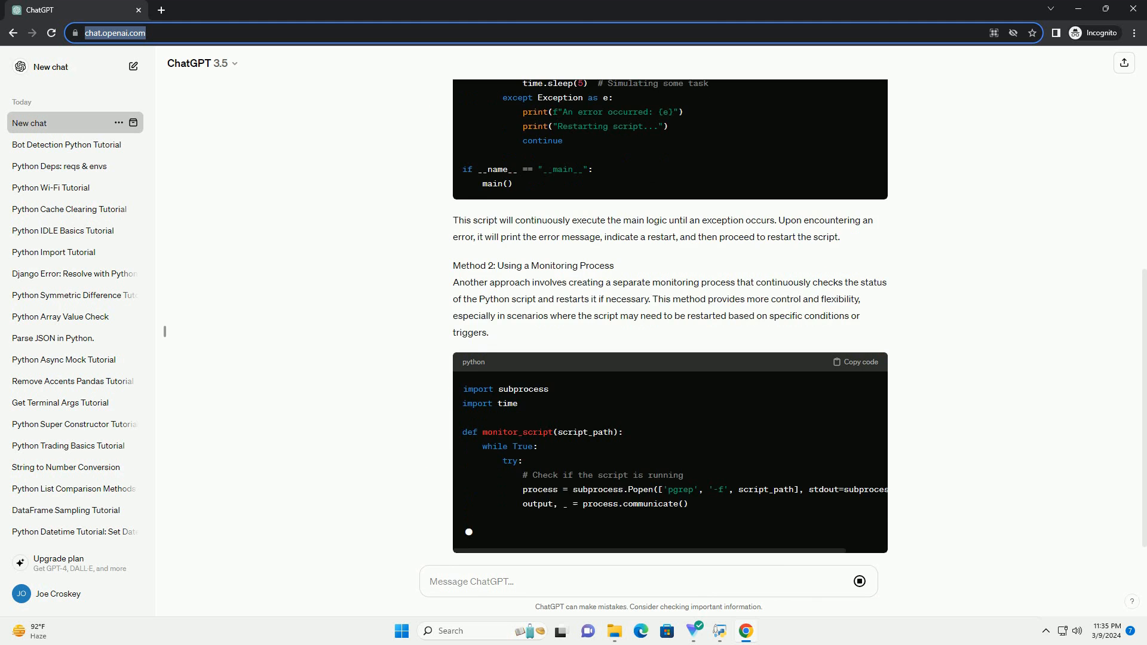